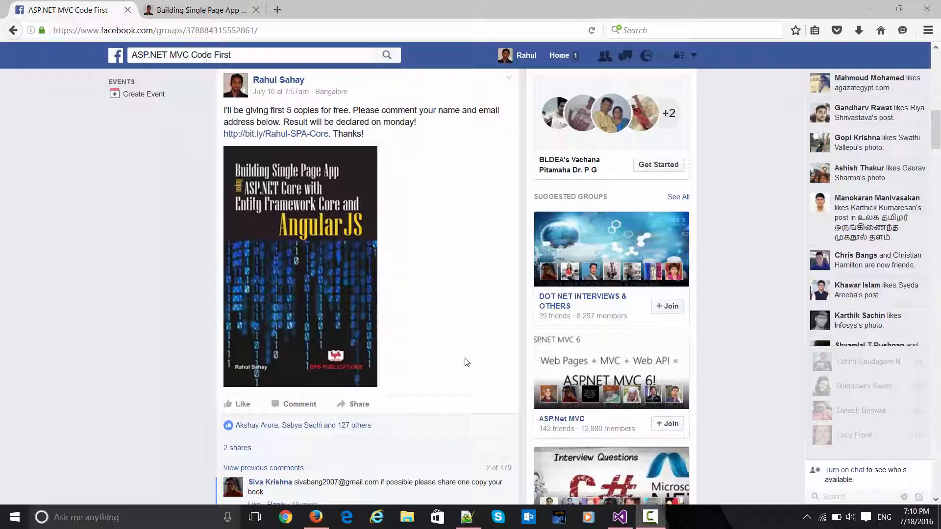
Step: Scroll down through emails.txt in Notepad++ to review the entrant email list
scroll("down", 3)
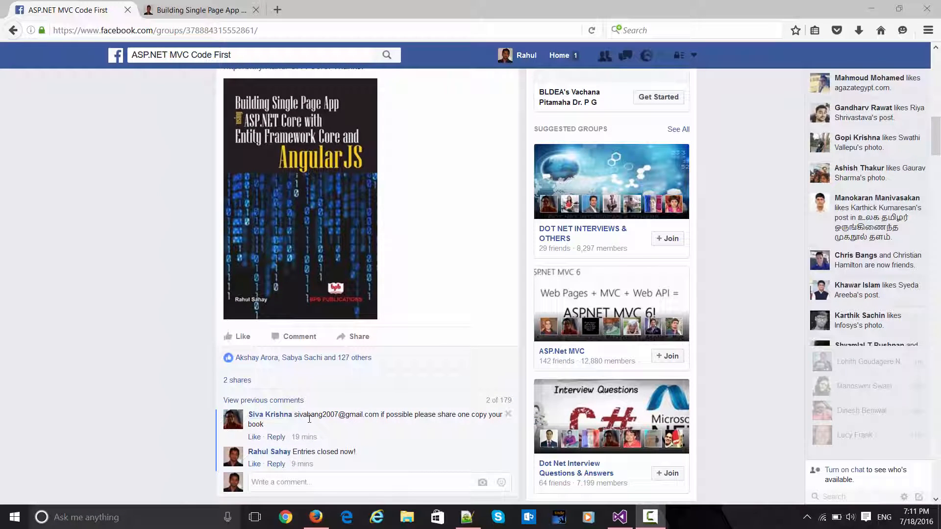
mouse_move(328, 426)
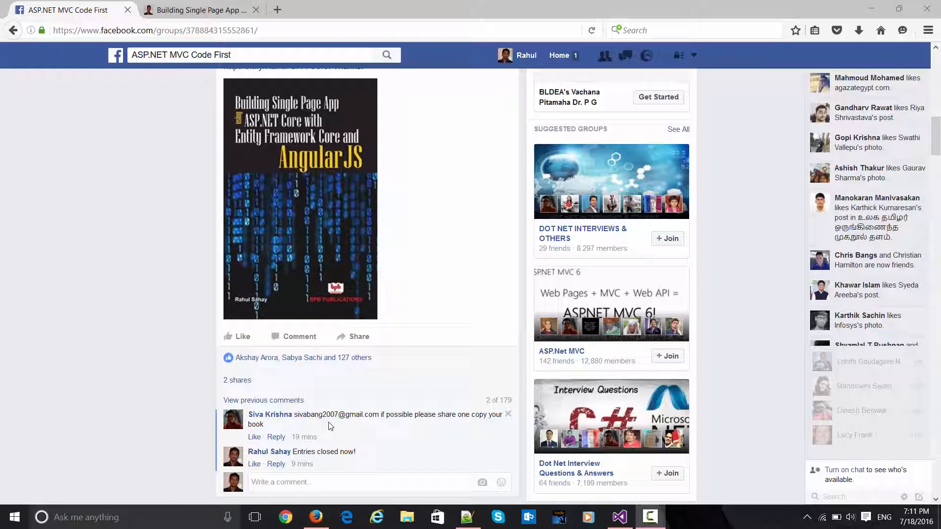
mouse_move(338, 424)
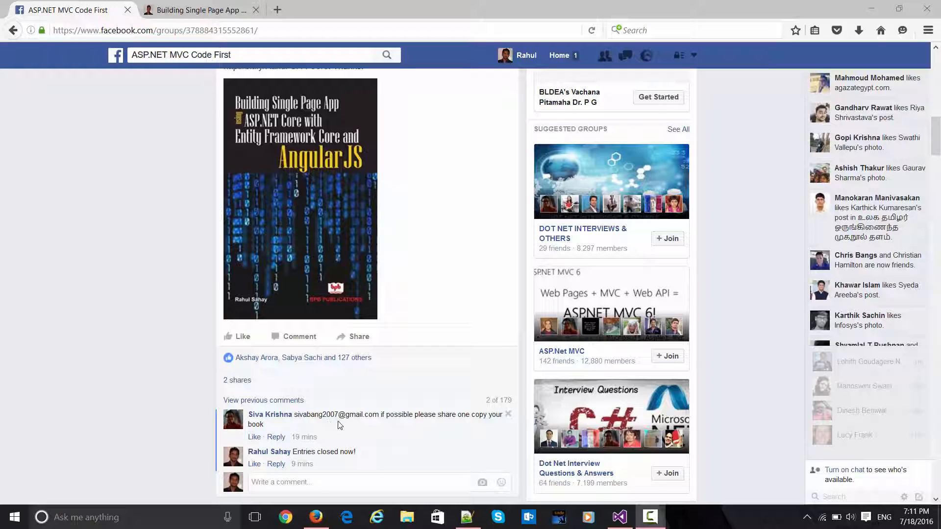
mouse_move(447, 395)
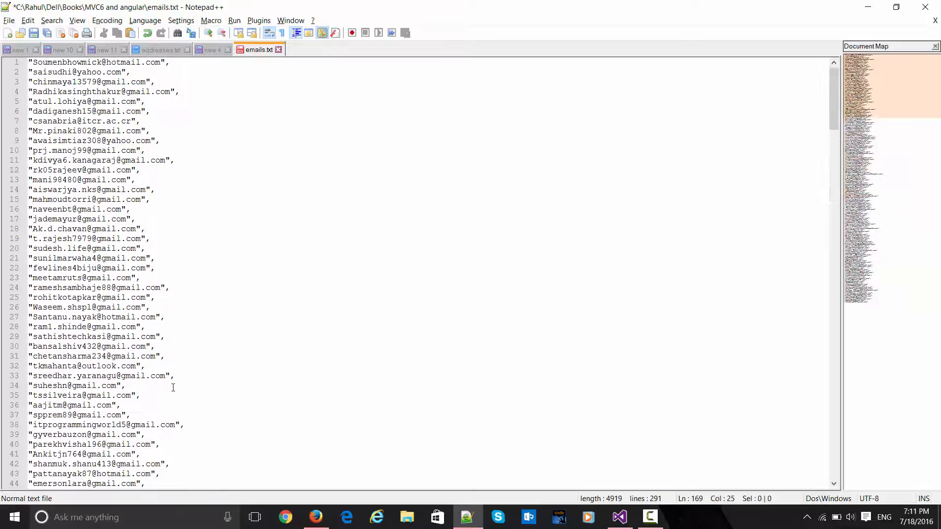
scroll("down", 3)
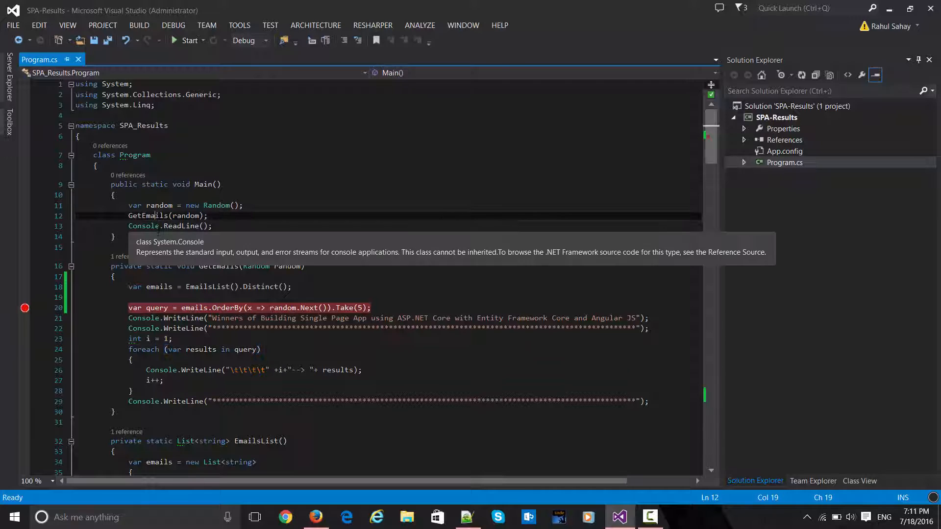
left_click(260, 328)
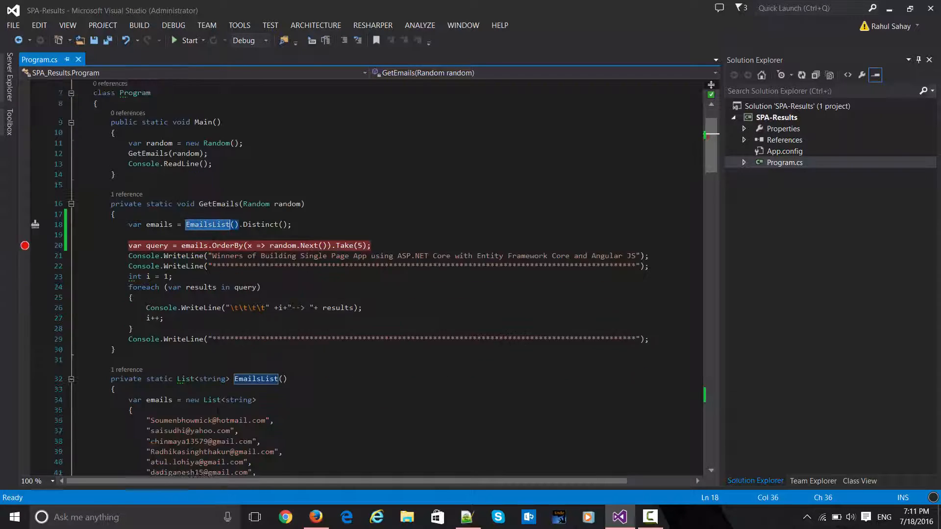
scroll("down", 3)
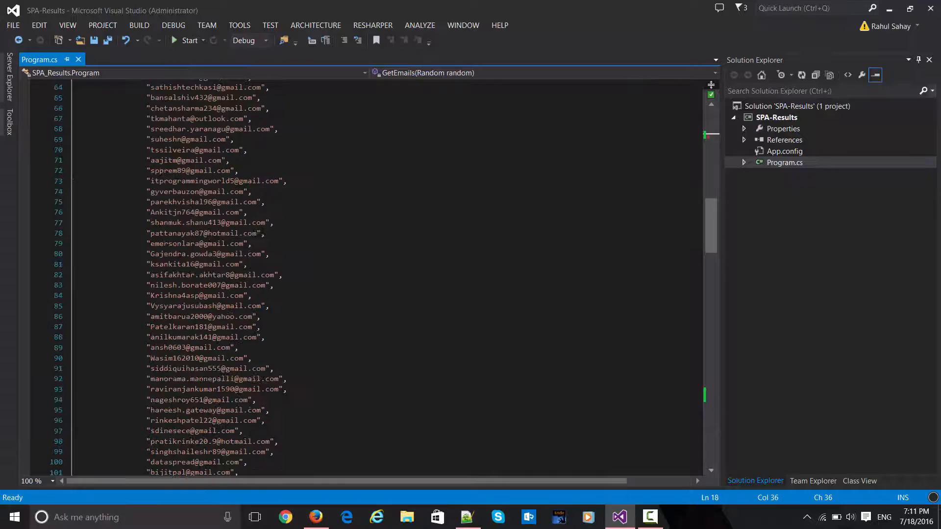
scroll("down", 3)
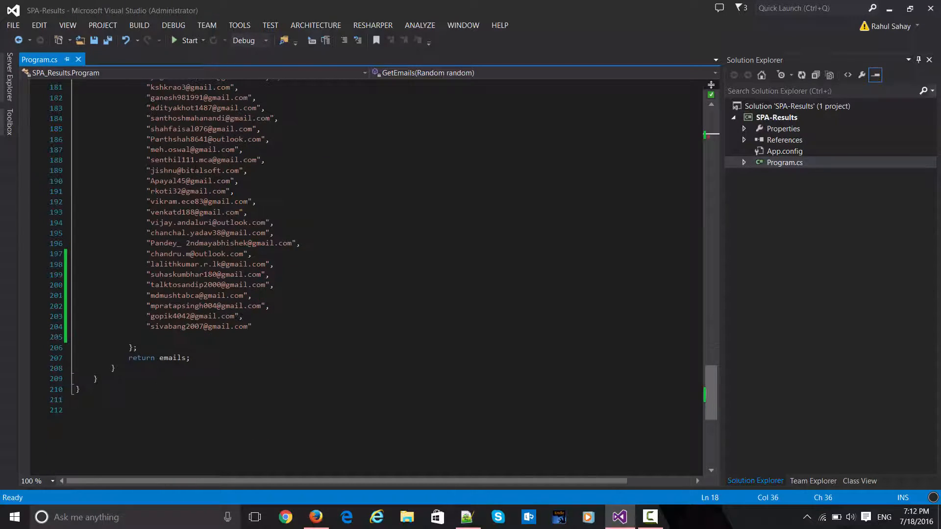
double_click(172, 327)
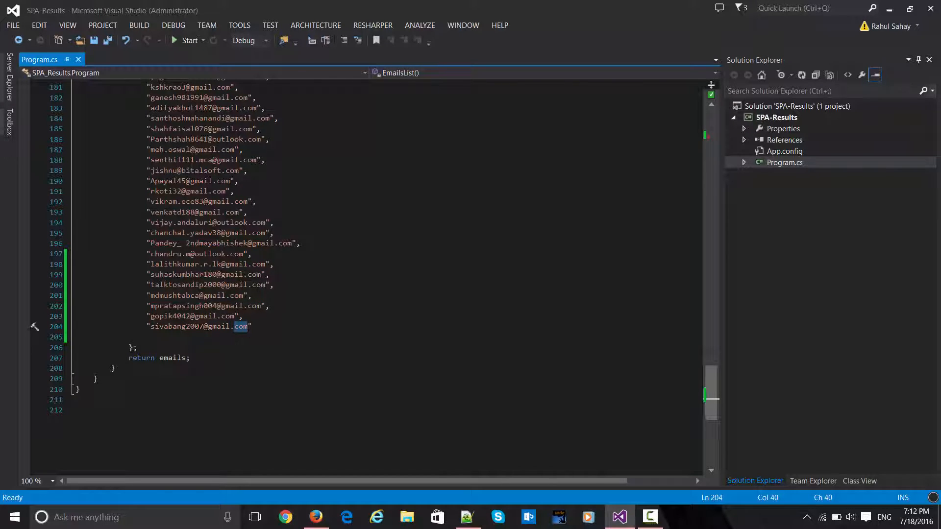
scroll("up", 3)
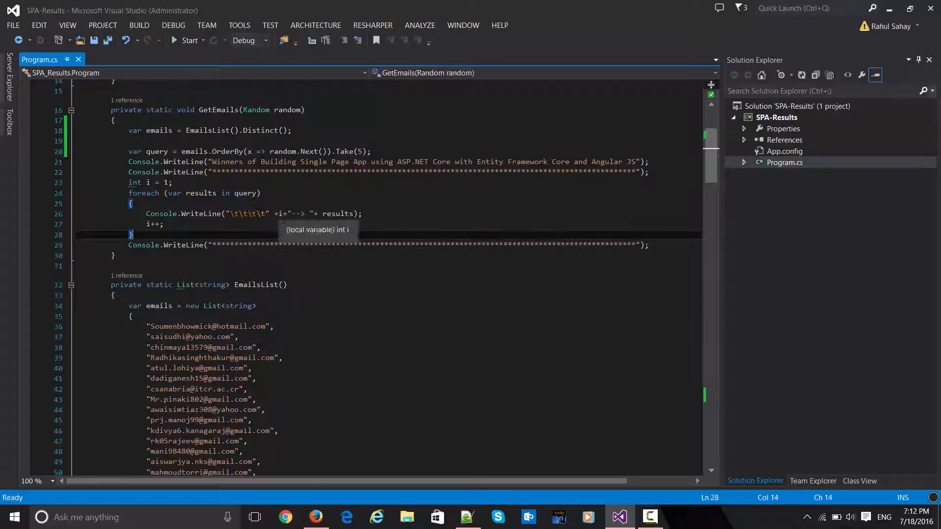
left_click(286, 284)
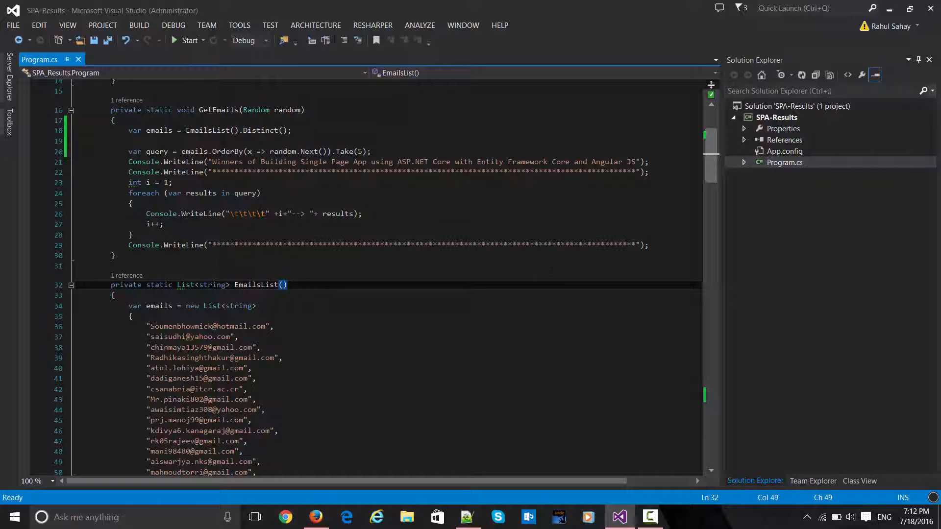
scroll("down", 3)
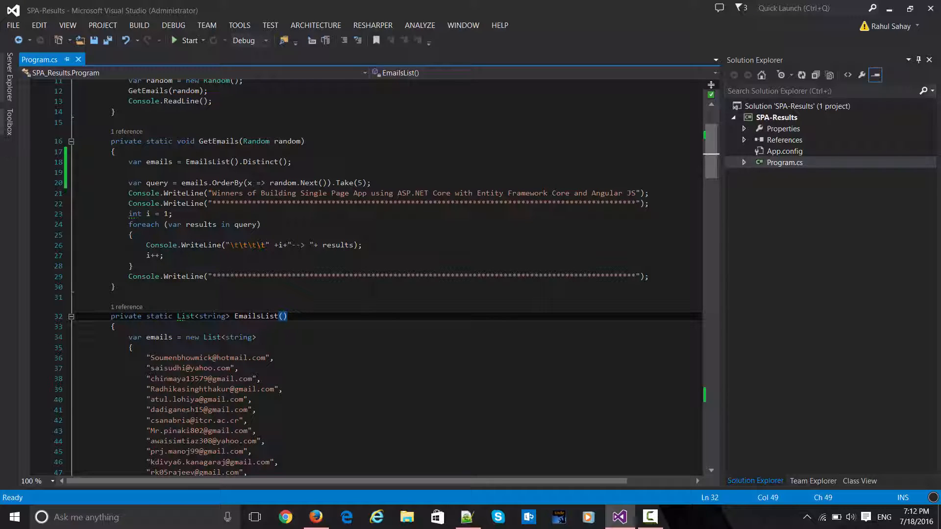
Step: Build and run the winner-picking program with F5 so the console lists five winners
left_click(186, 40)
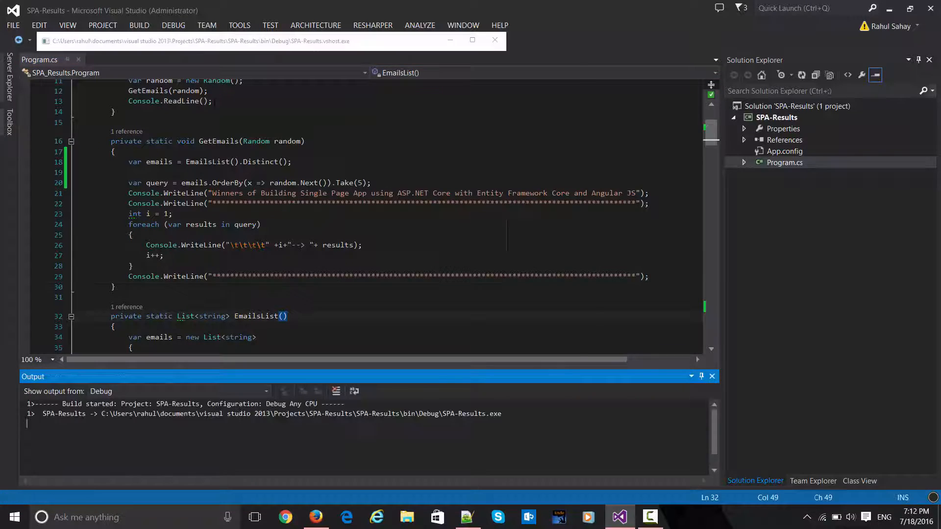
key("F5")
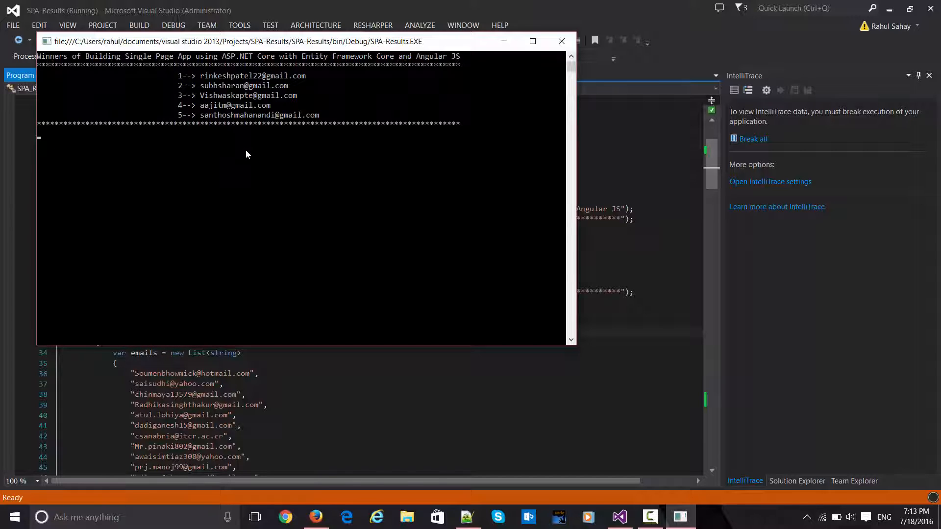
mouse_move(177, 331)
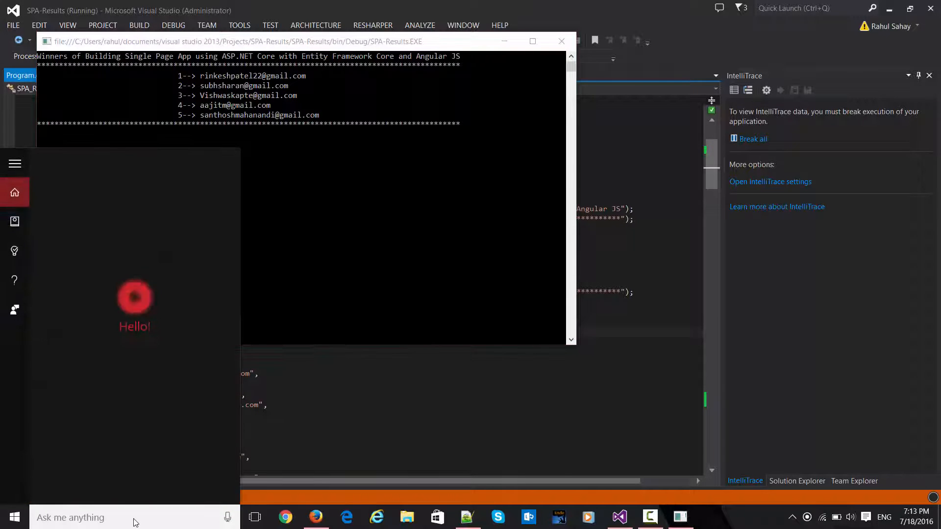
Step: Open Paint to keep a picture of the results, then close the winners' console window
left_click(710, 517)
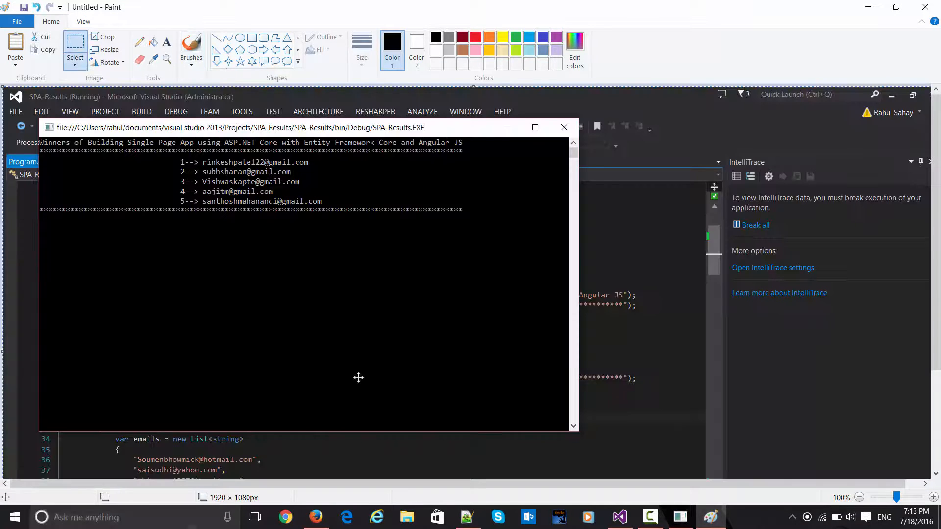
mouse_move(391, 351)
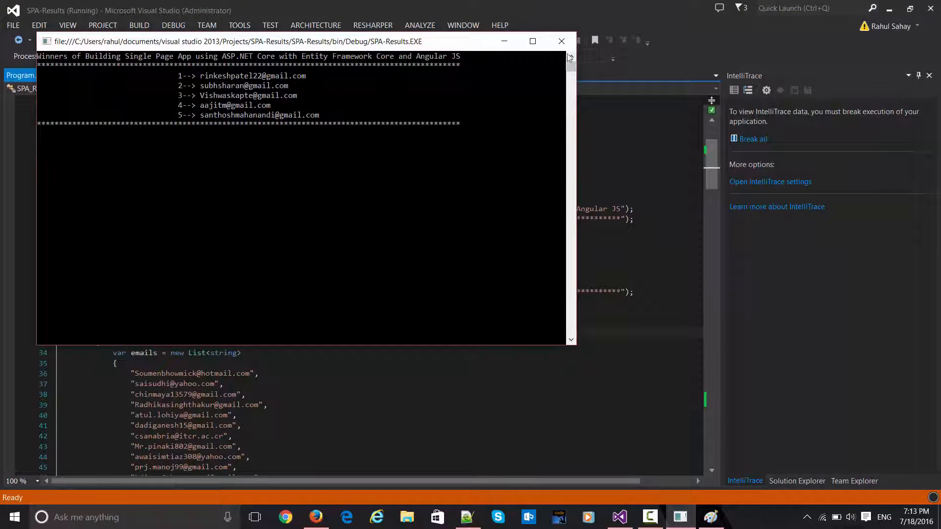
left_click(561, 42)
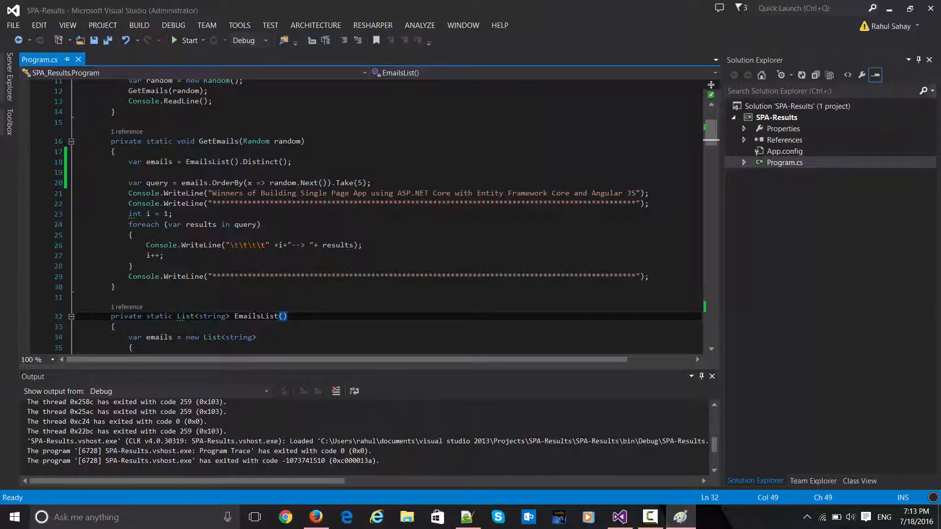
Step: Return to the Firefox giveaway post and follow its bit.ly book link
left_click(315, 517)
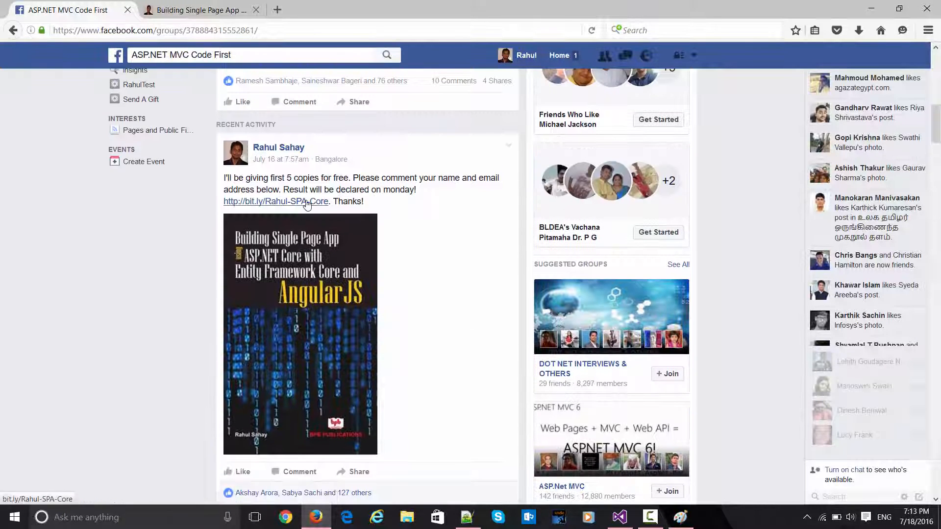
left_click(277, 201)
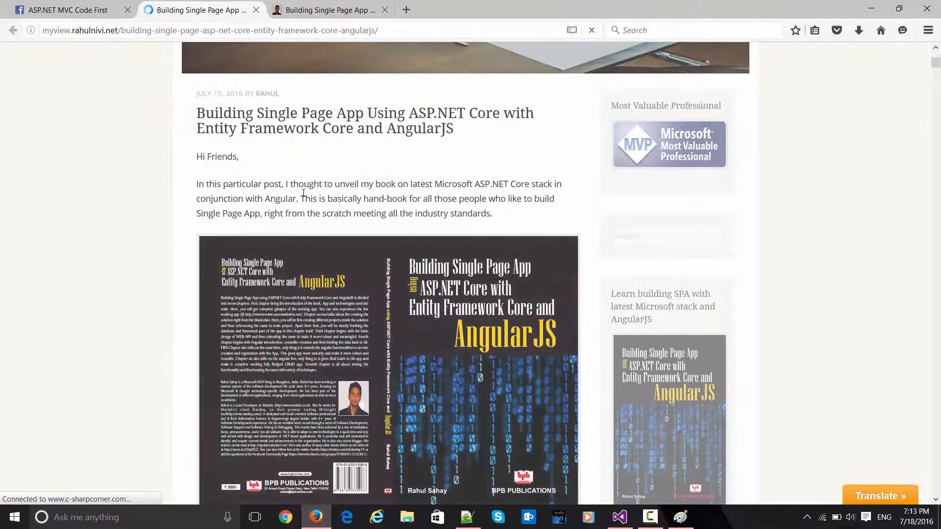
scroll("down", 3)
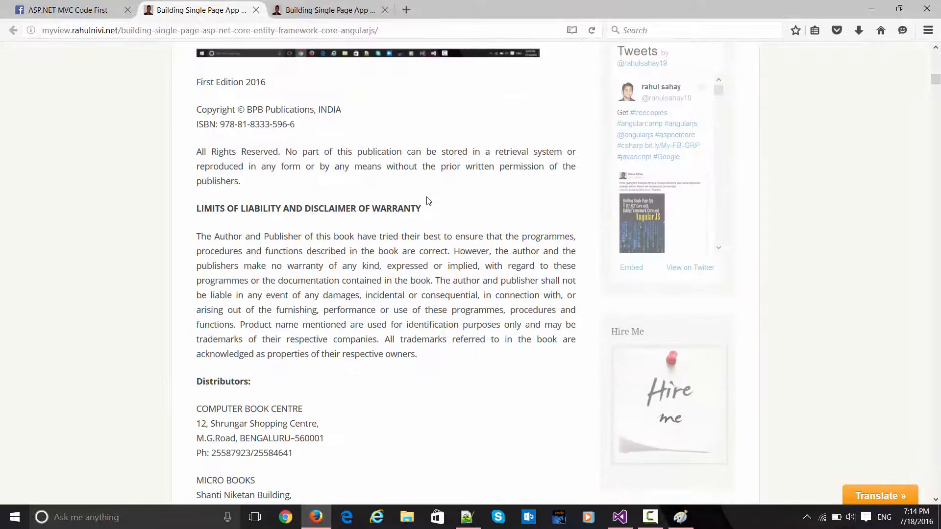
scroll("up", 3)
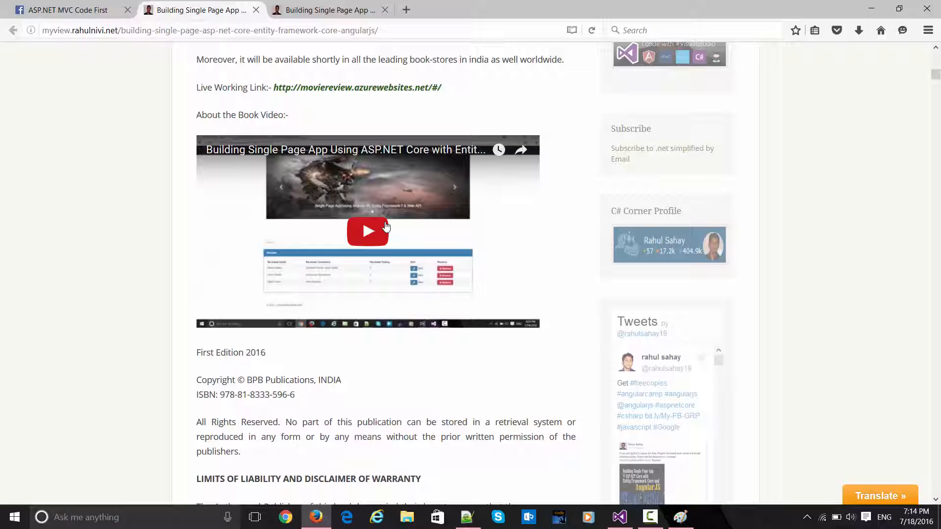
scroll("down", 3)
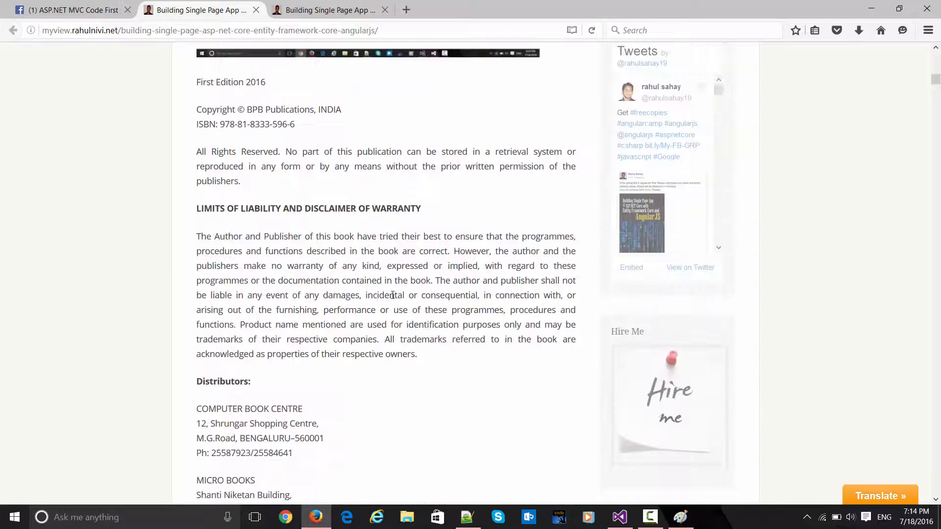
scroll("down", 3)
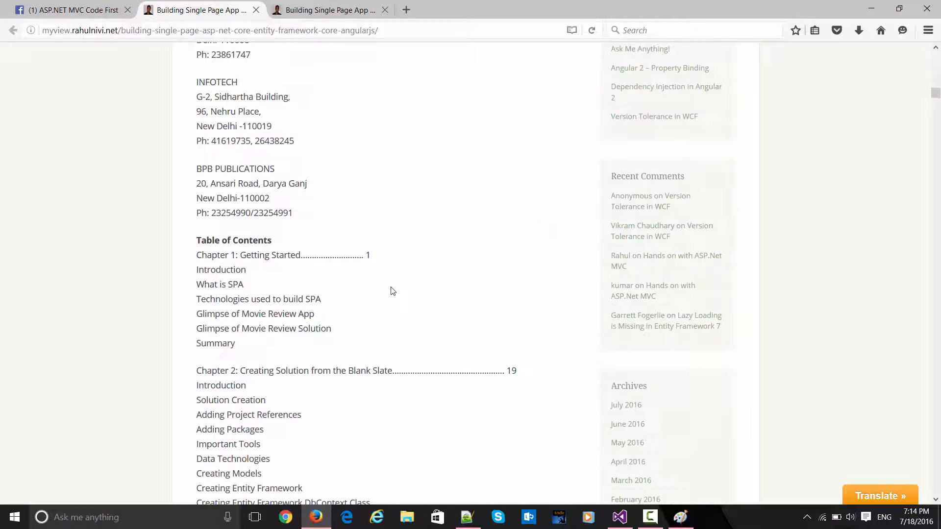
scroll("down", 3)
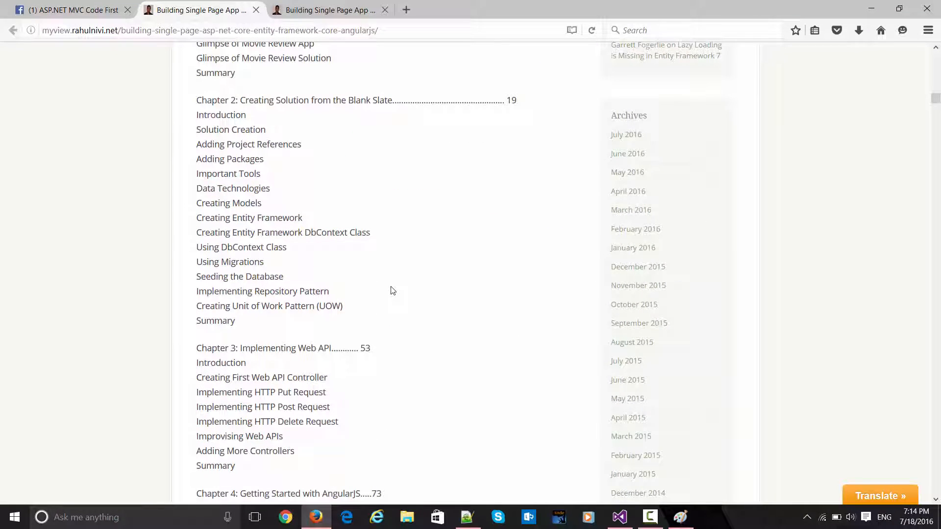